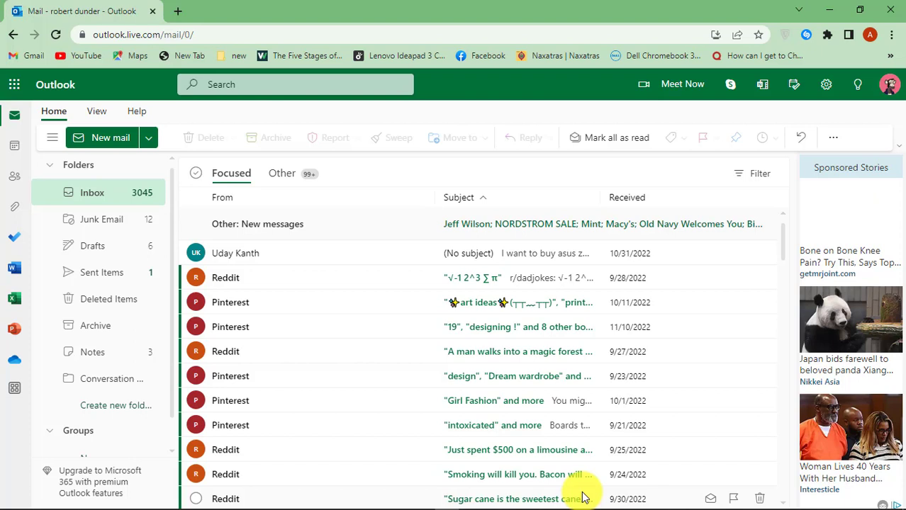
pyautogui.moveTo(750, 174)
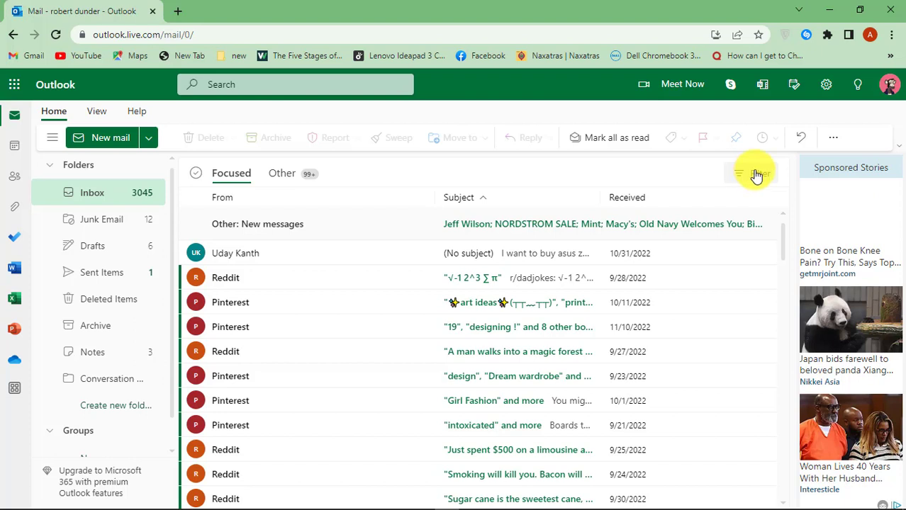
pyautogui.moveTo(807, 137)
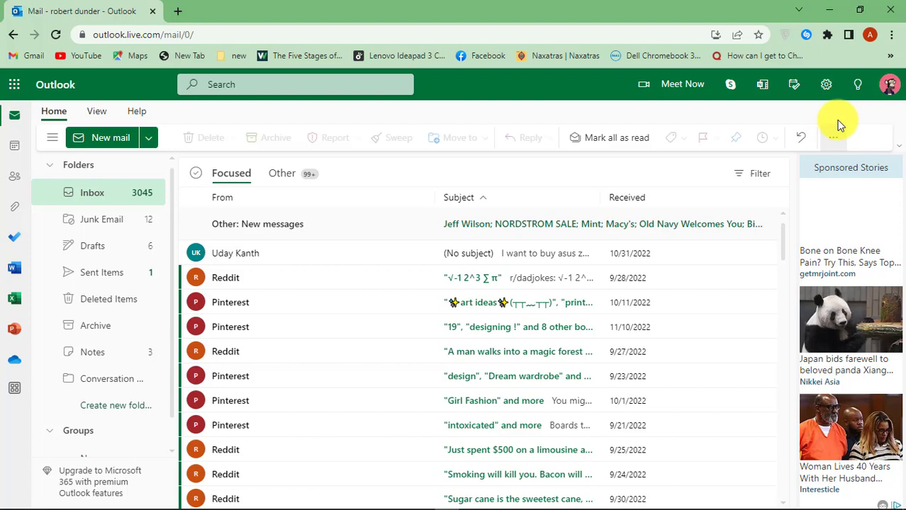
pyautogui.moveTo(854, 117)
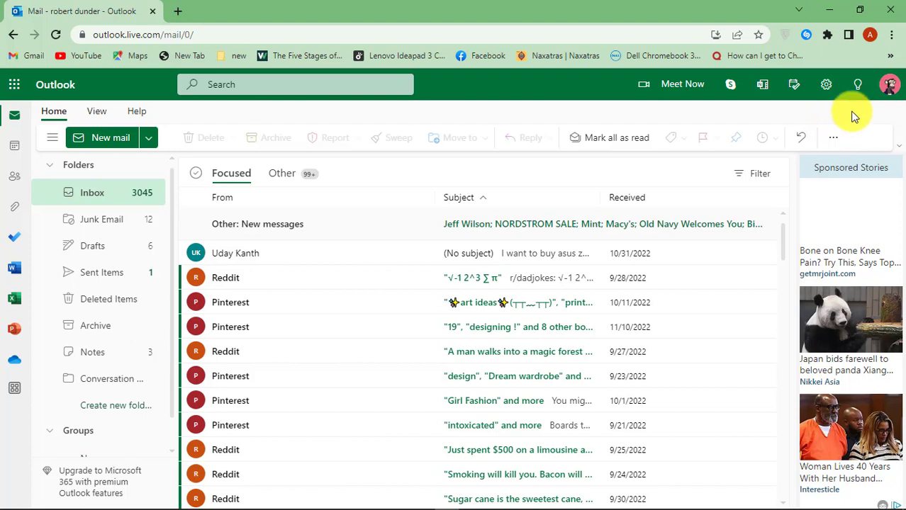
pyautogui.moveTo(839, 112)
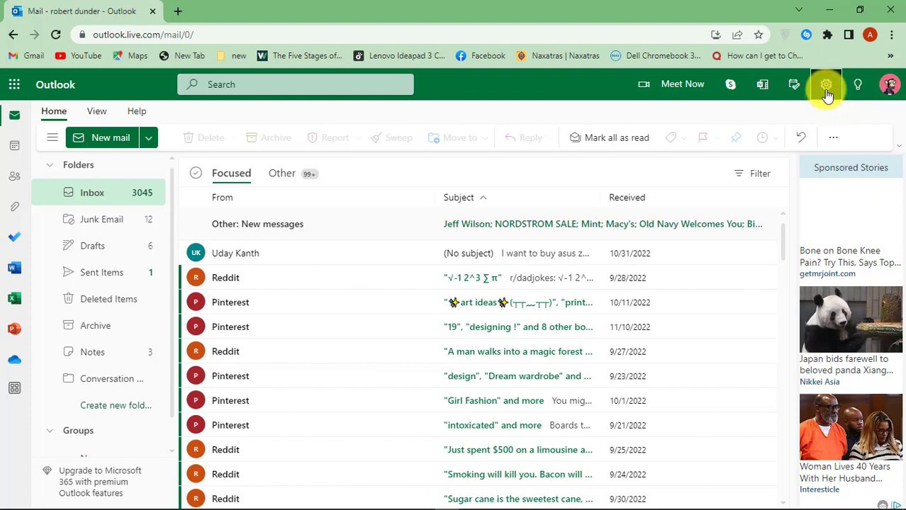
# Step: Open the full Outlook settings from the gear menu, landing on Mail Layout
pyautogui.click(826, 84)
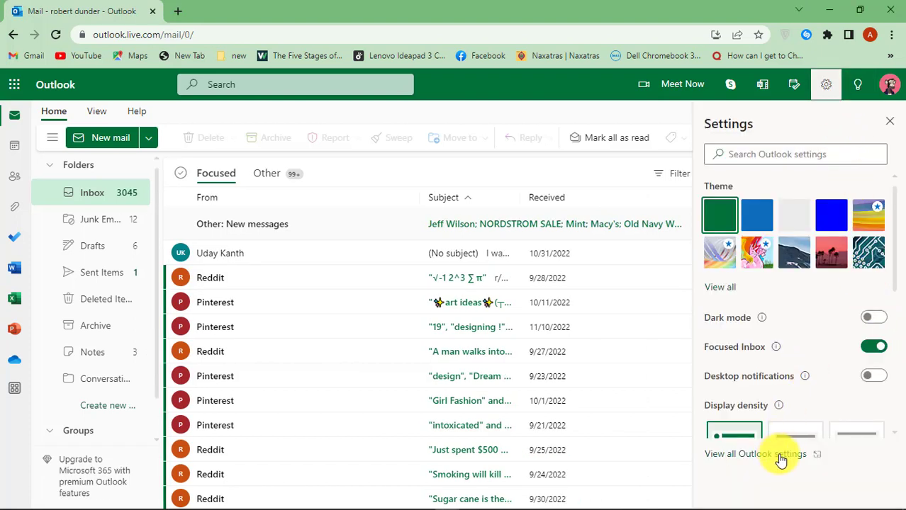
pyautogui.click(755, 453)
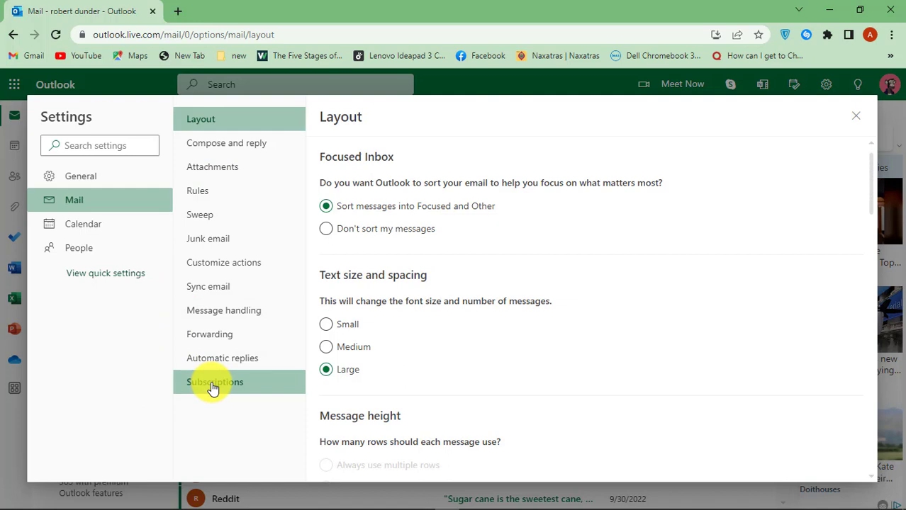
pyautogui.click(215, 382)
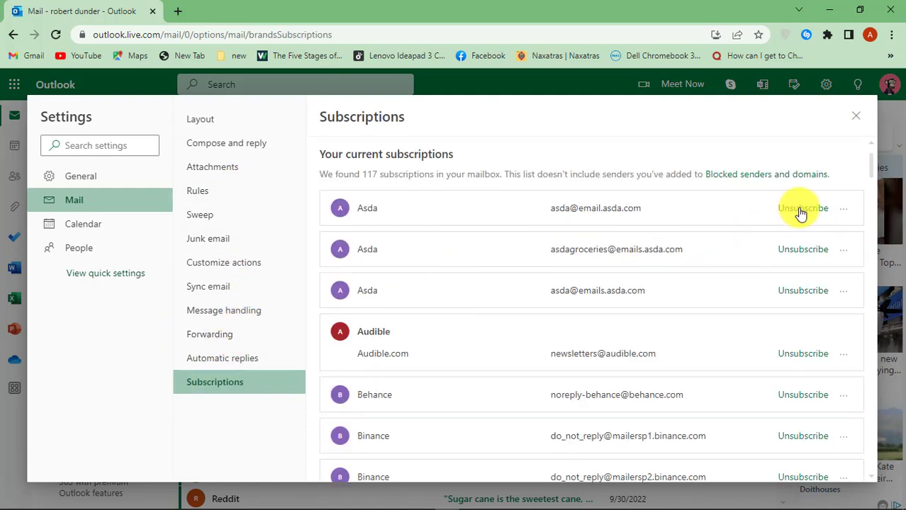
pyautogui.click(802, 208)
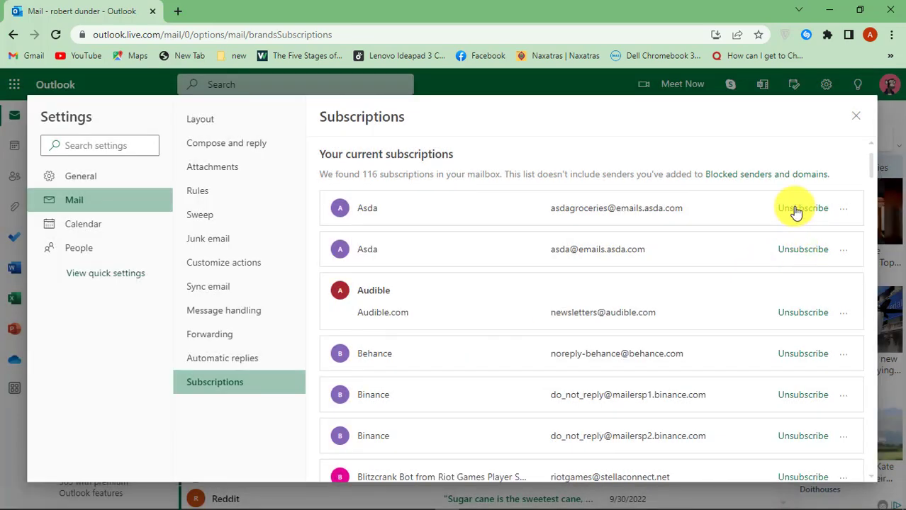
pyautogui.moveTo(458, 331)
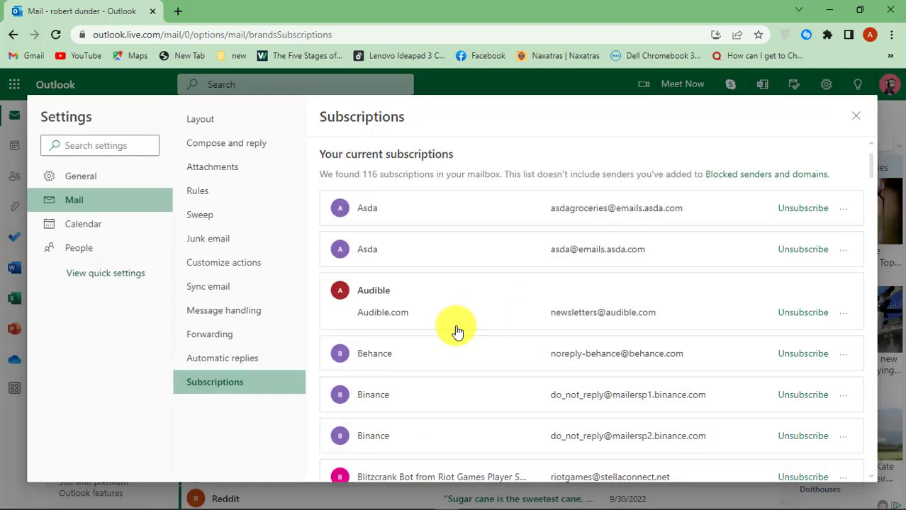
pyautogui.click(802, 208)
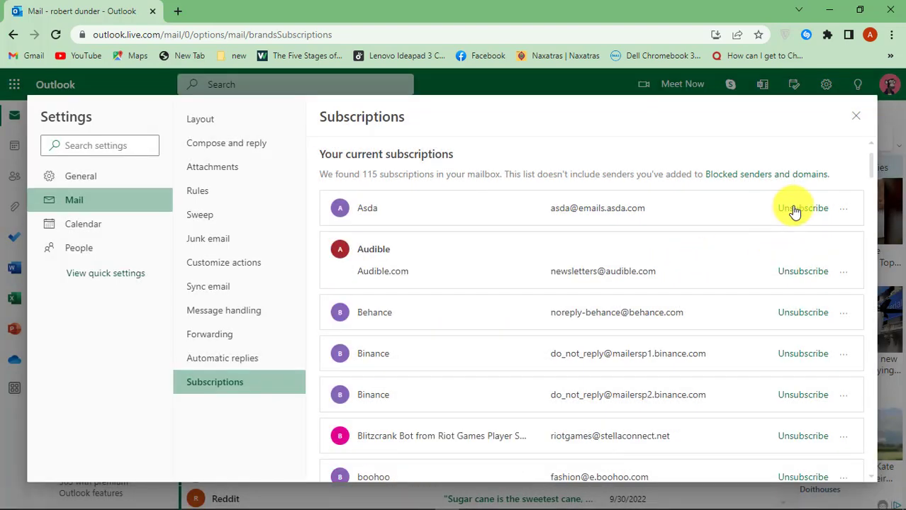
pyautogui.click(803, 207)
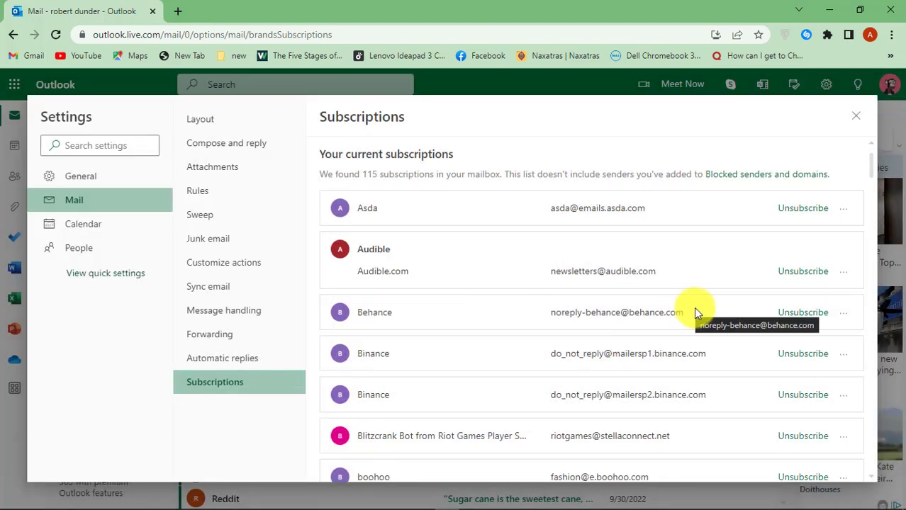
pyautogui.click(803, 208)
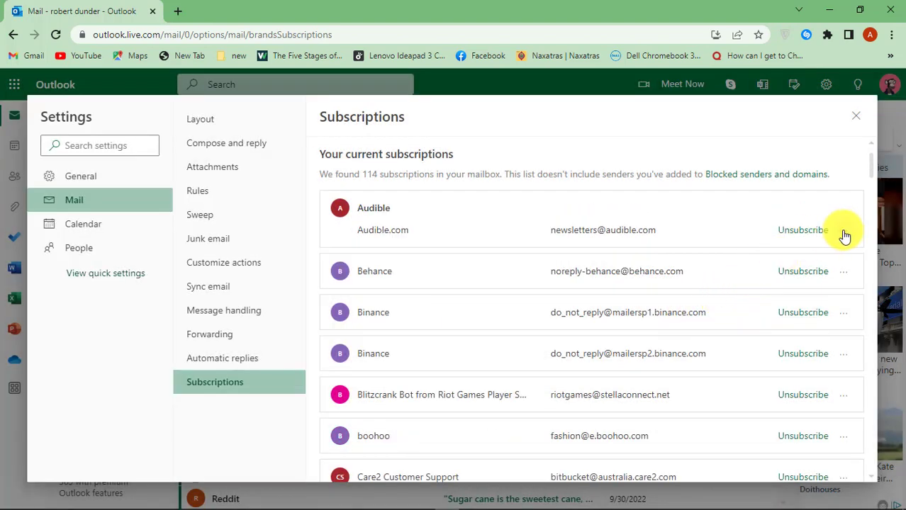
# Step: Block Audible.com from its subscription entry's options and confirm
pyautogui.click(843, 230)
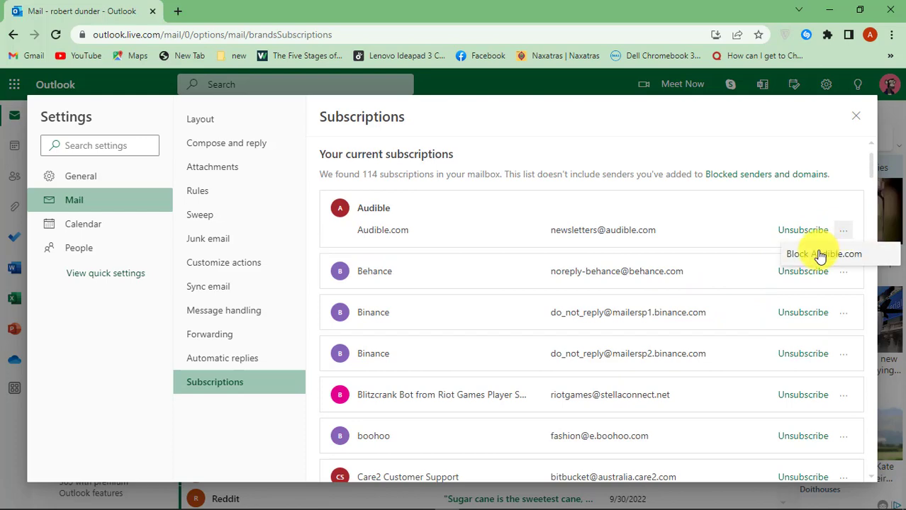
pyautogui.click(824, 254)
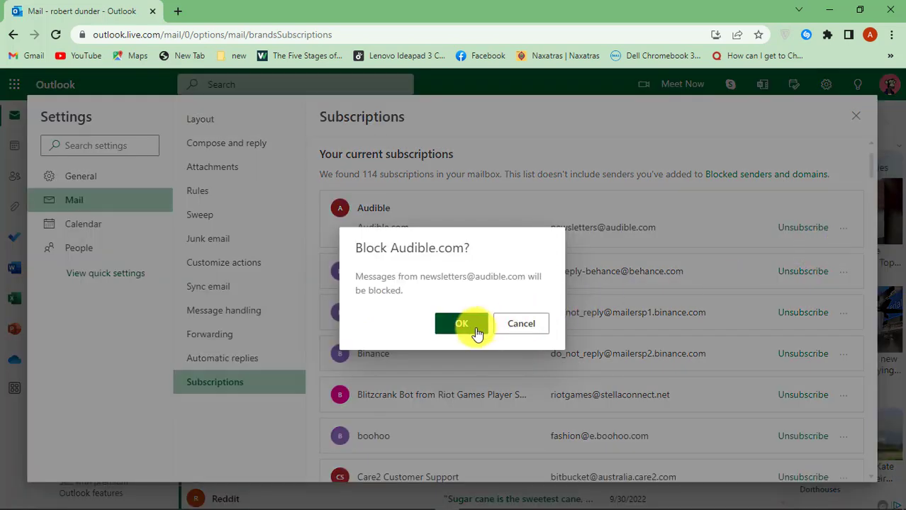
pyautogui.click(462, 323)
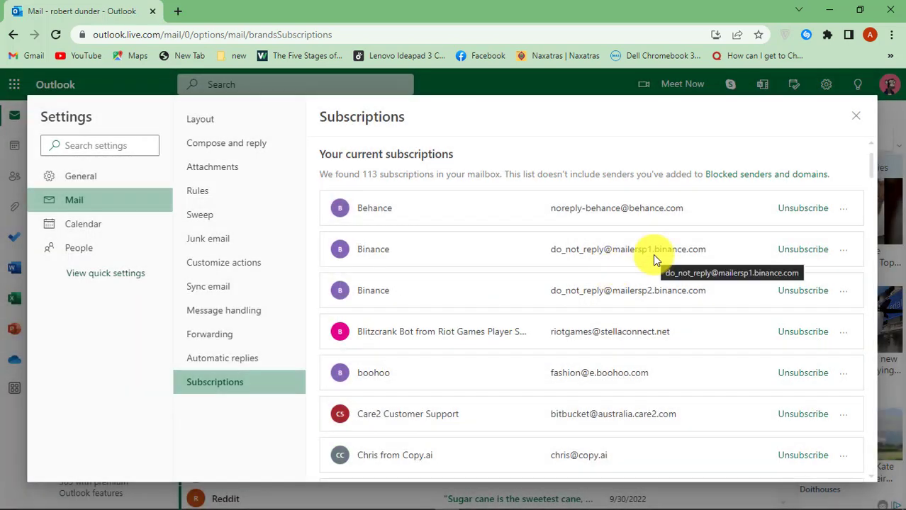
pyautogui.moveTo(856, 116)
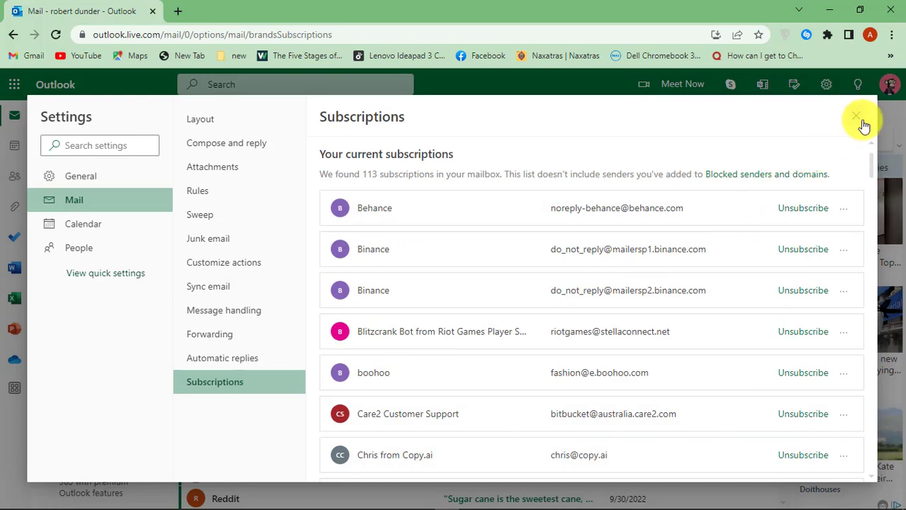